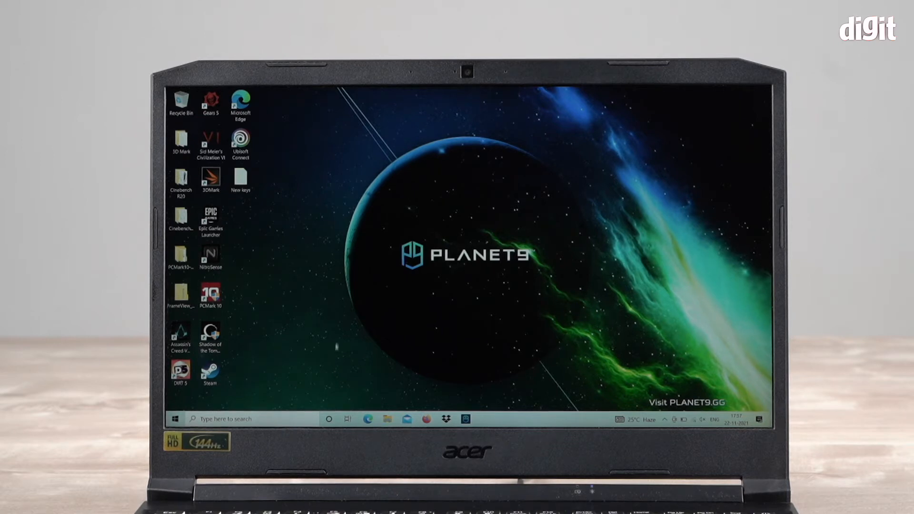
Bring up the Windows search panel listing top apps, including NitroSense
left_click(235, 419)
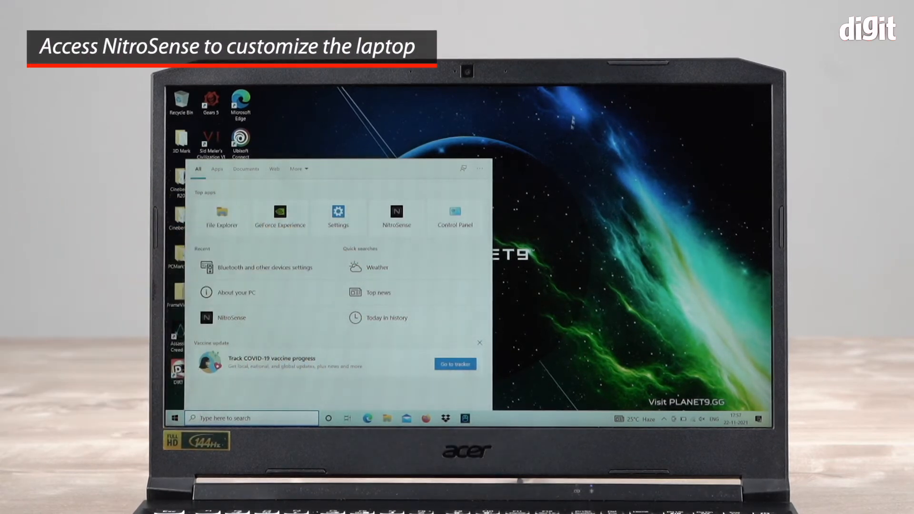
Launch NitroSense from Top apps so its fan, power plan and monitoring view appears
left_click(396, 216)
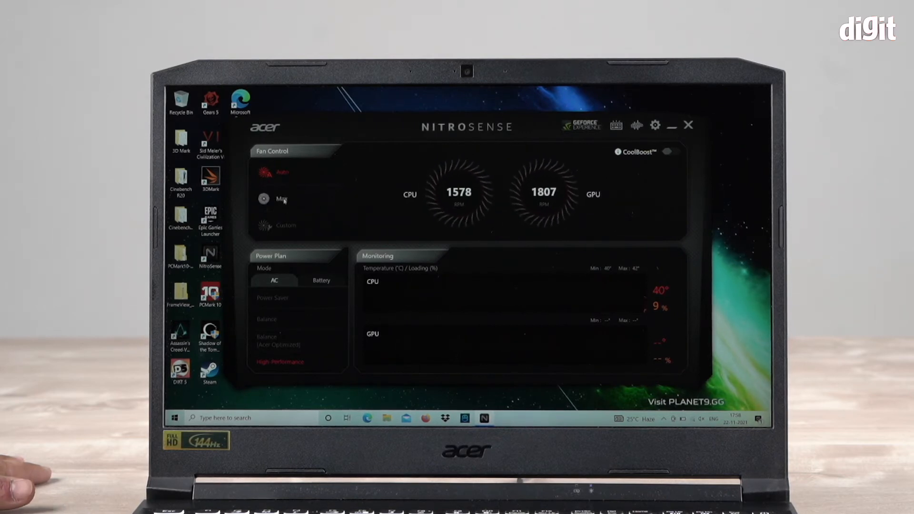
Run both fans at Max, then switch Fan Control to Custom with CPU and GPU sliders
left_click(263, 199)
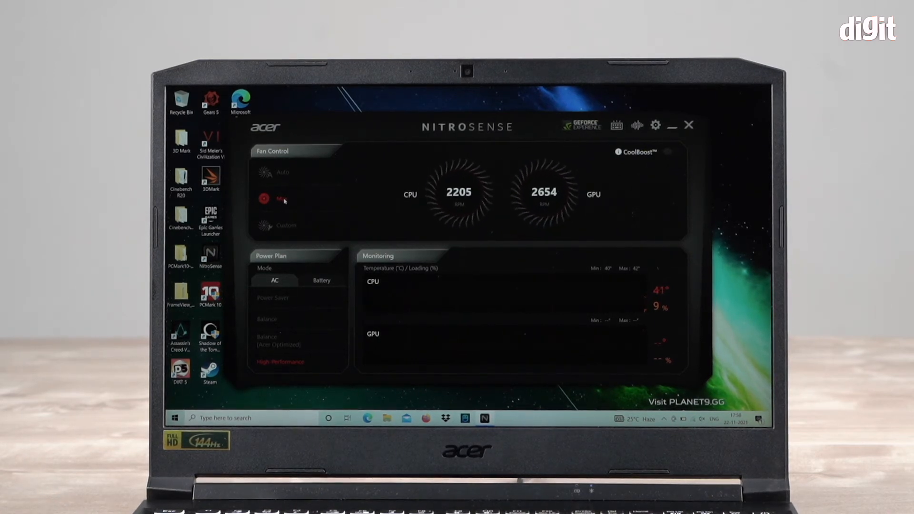
left_click(264, 198)
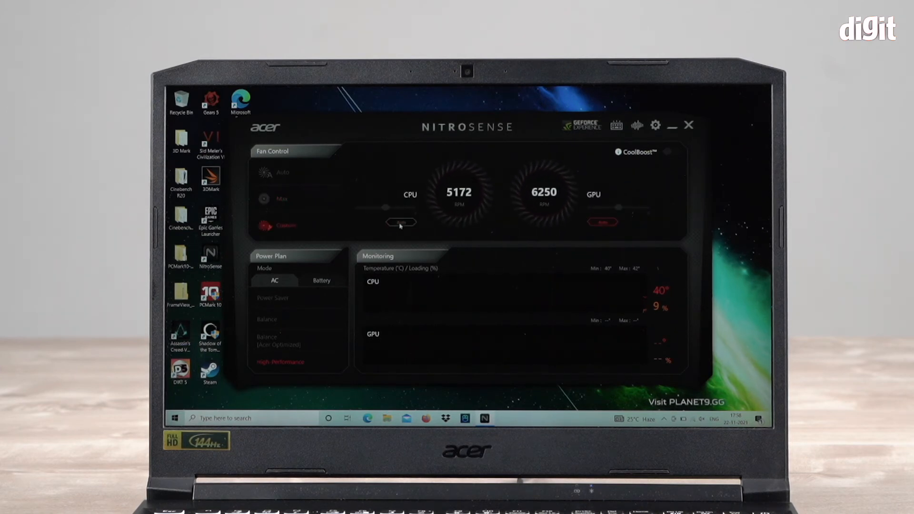
Raise the custom CPU and GPU fan sliders so fans reach about 4918 and 5172 RPM
left_click_drag(385, 209, 398, 208)
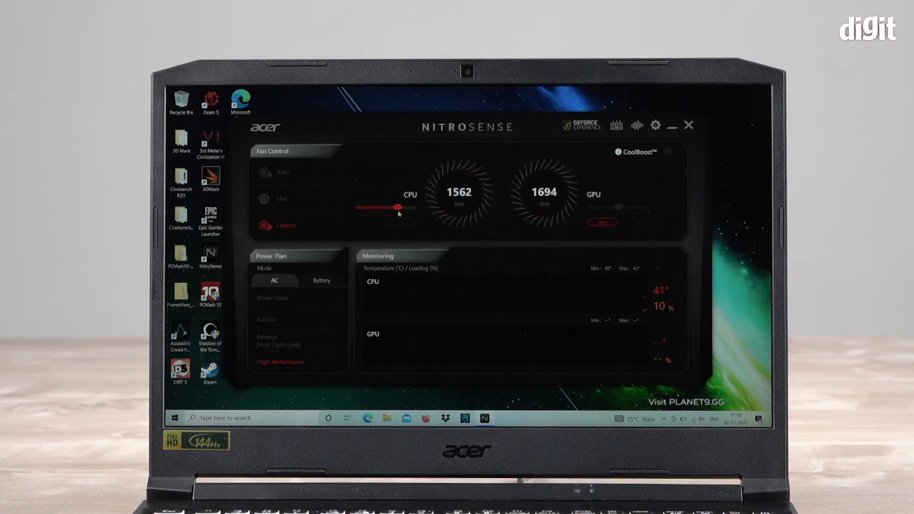
left_click_drag(396, 207, 408, 208)
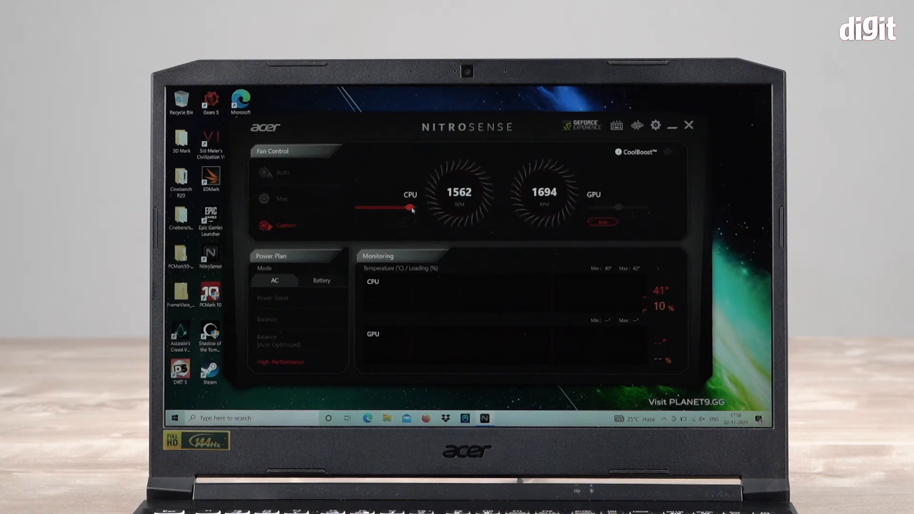
left_click_drag(621, 208, 601, 207)
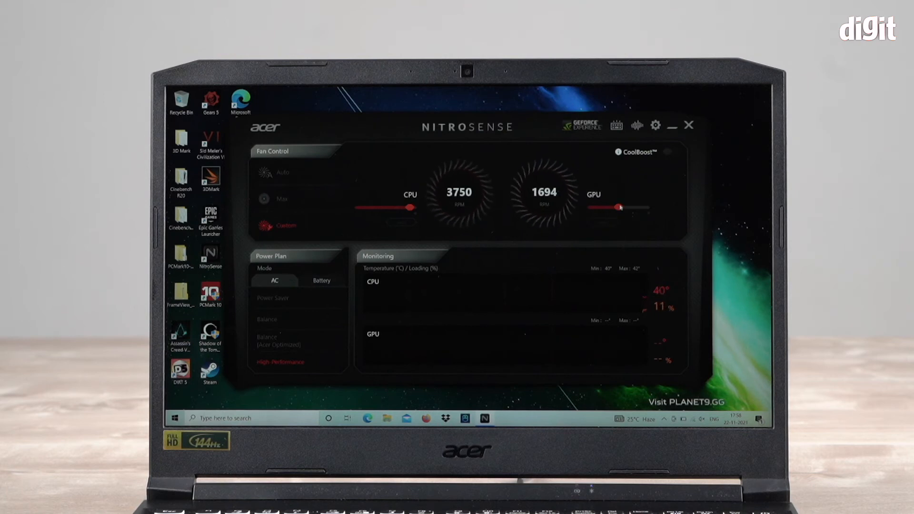
left_click_drag(620, 209, 632, 206)
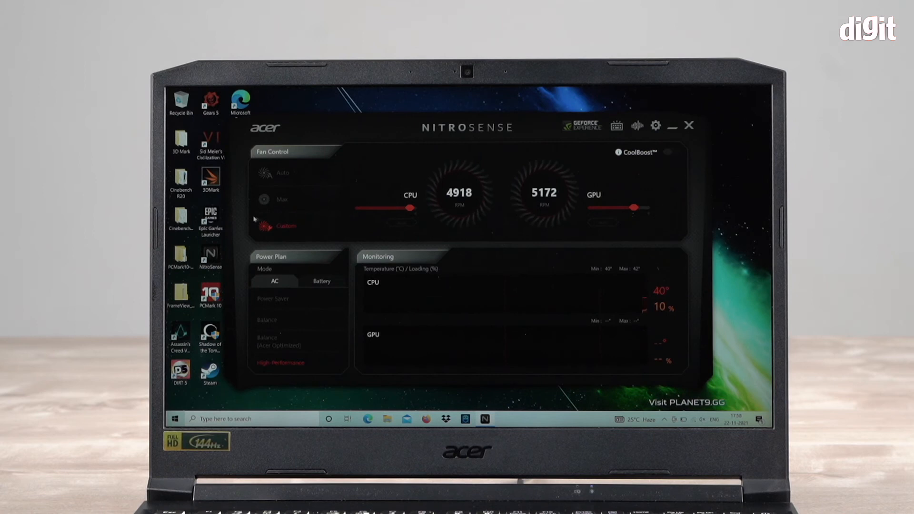
Return Fan Control to Auto and show the Battery power plan profiles
left_click(280, 174)
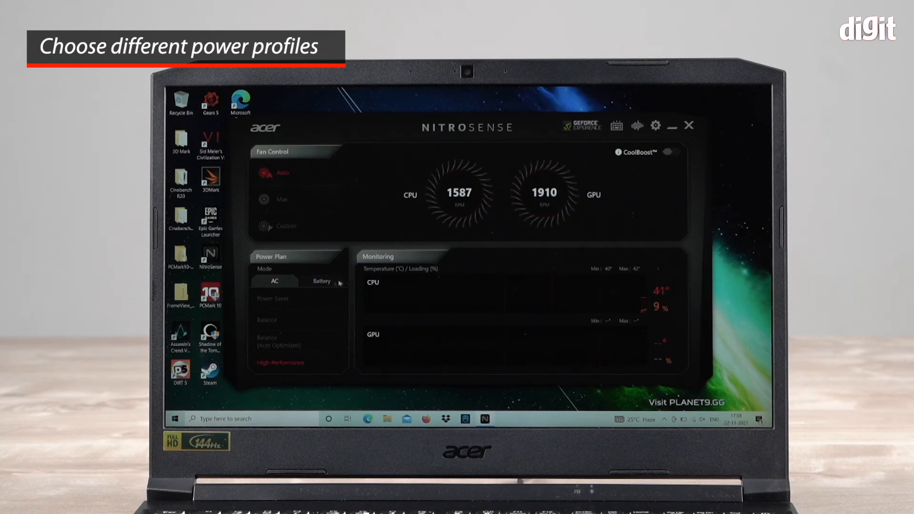
left_click(322, 281)
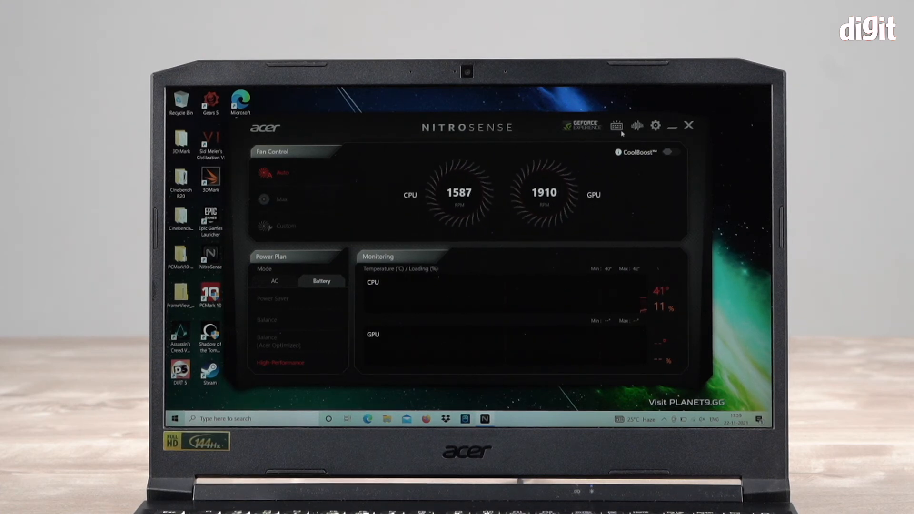
Bring up the Advanced Settings dropdown from the NitroSense title bar gear
left_click(615, 126)
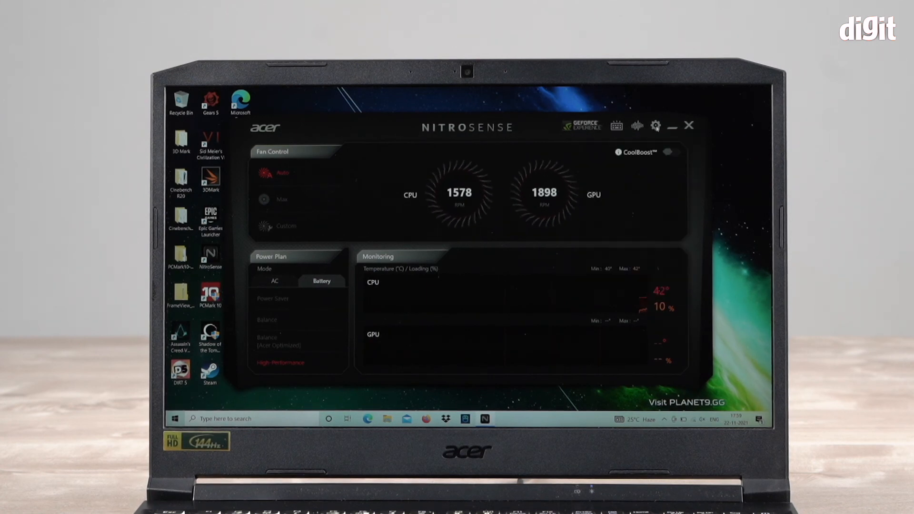
left_click(655, 126)
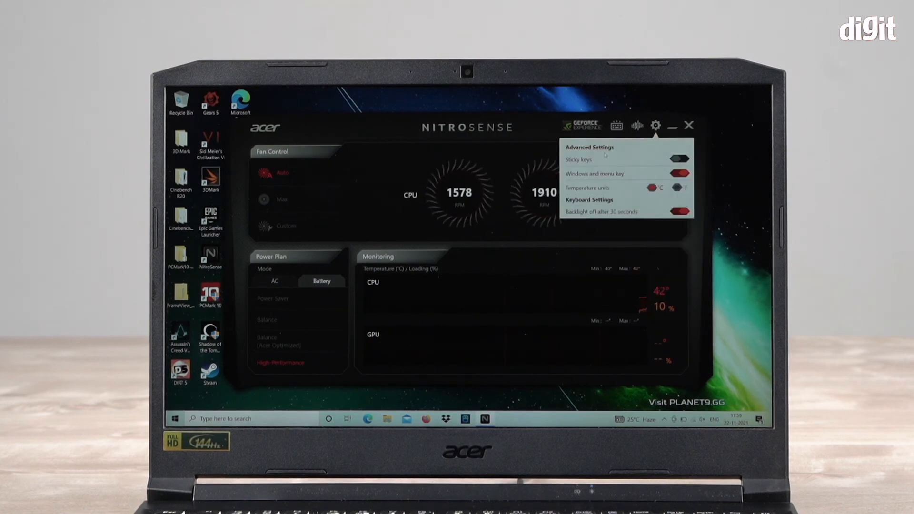